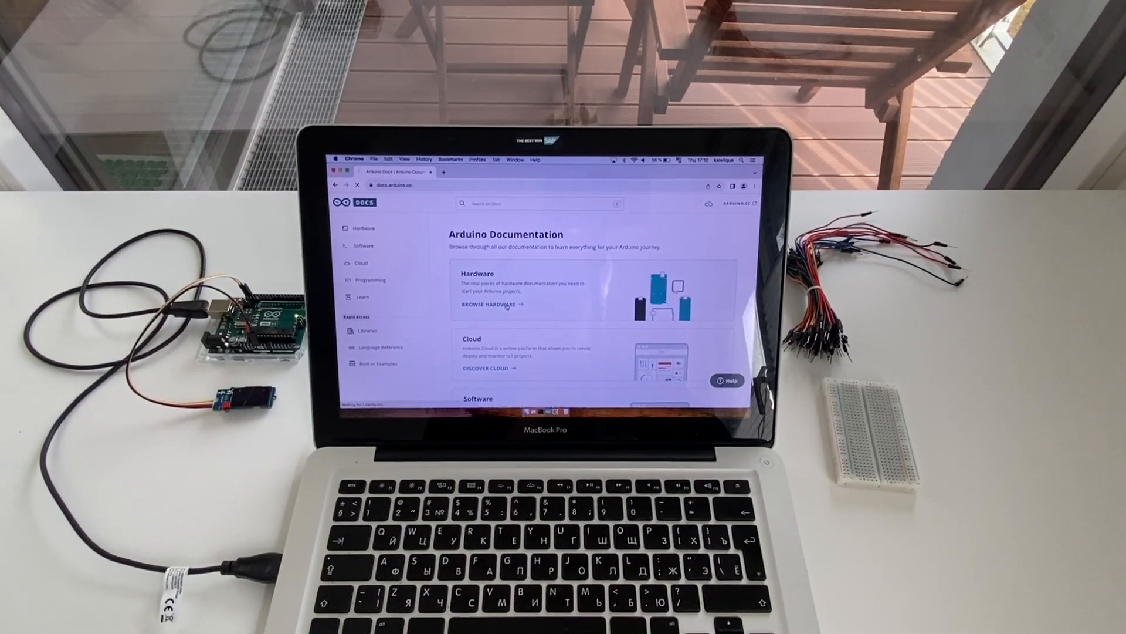
Navigate Hardware > UNO R3 > Tutorials to the Arduino software downloads page with IDE 2.3.2
click(487, 304)
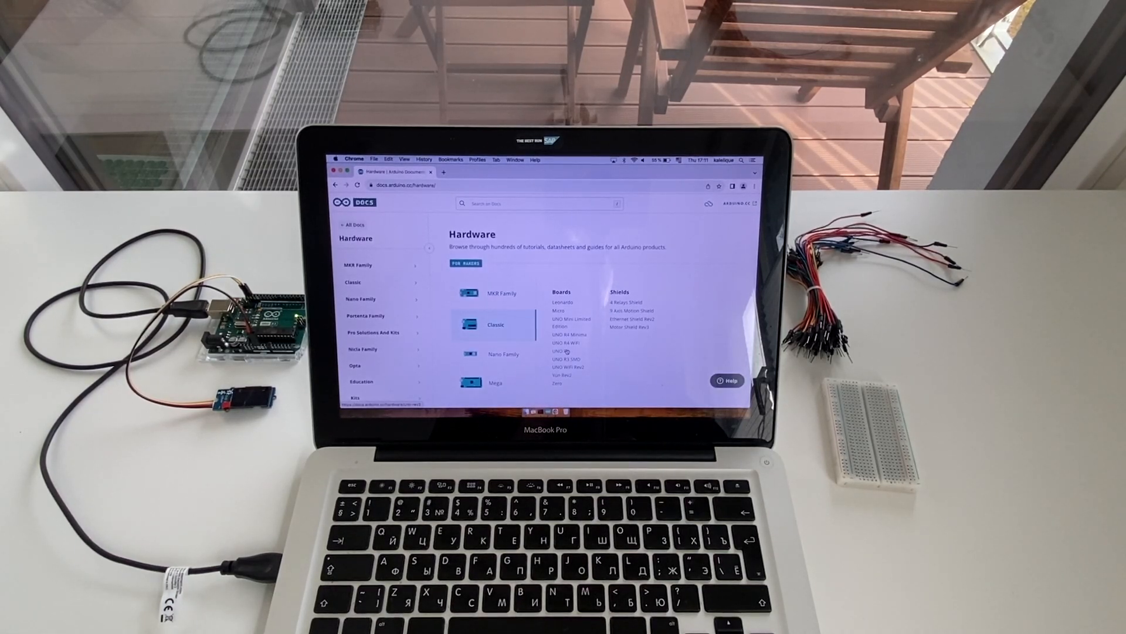
click(555, 351)
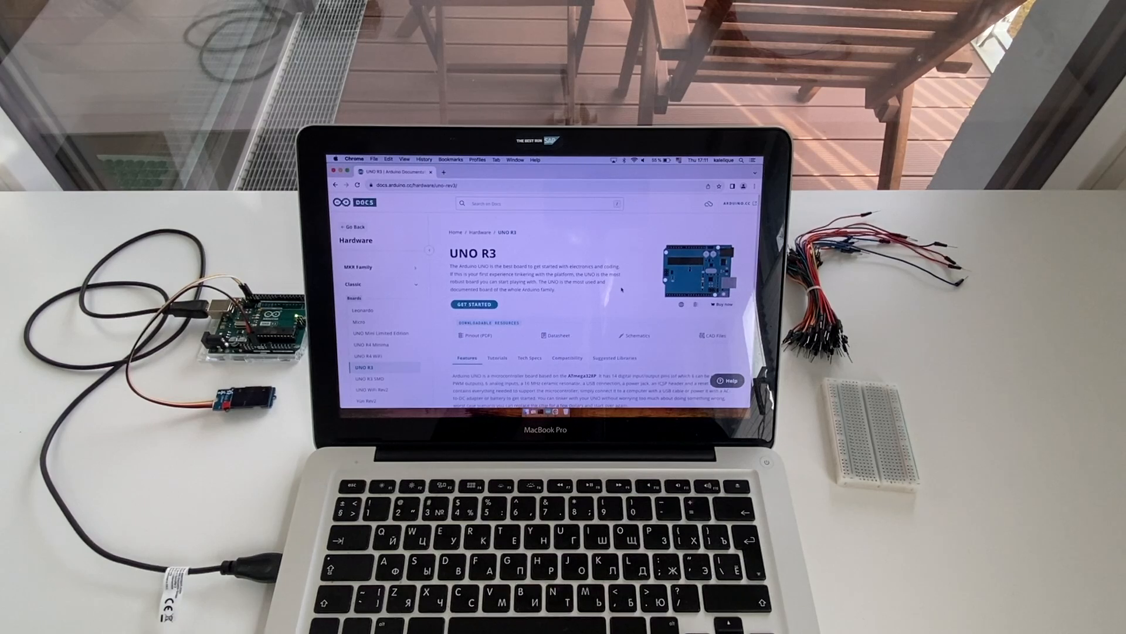
scroll(down, 3)
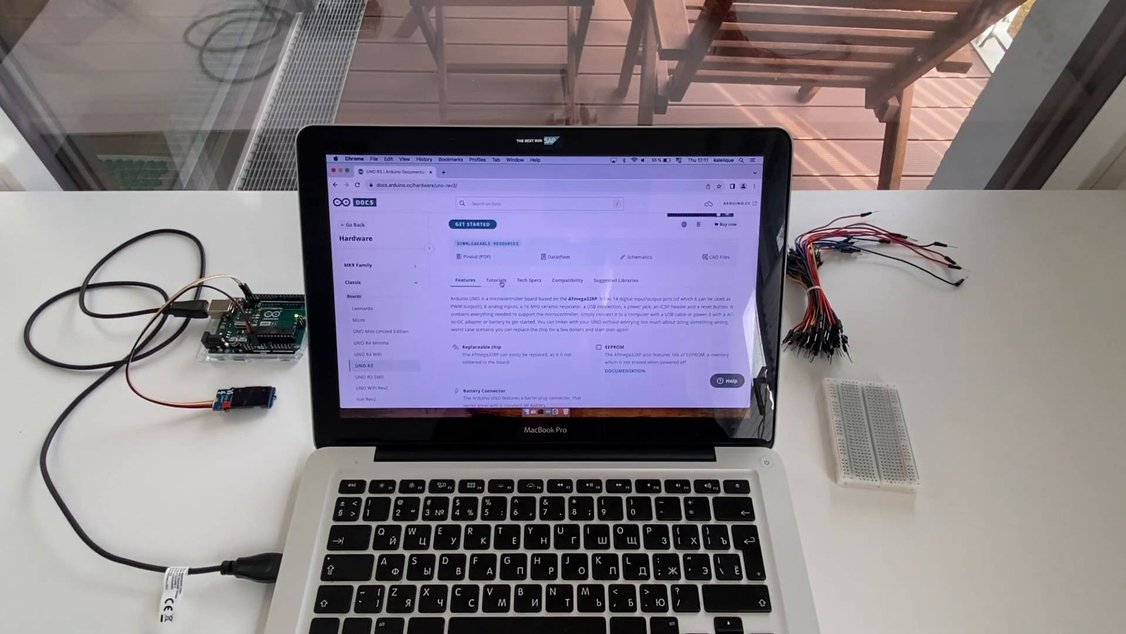
click(496, 279)
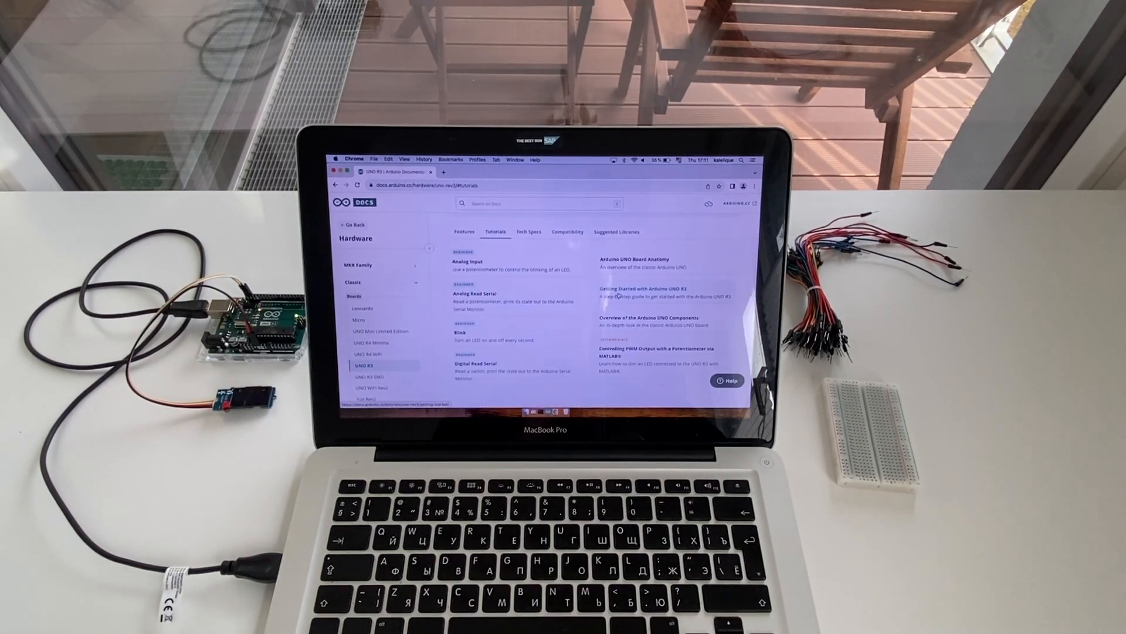
click(642, 289)
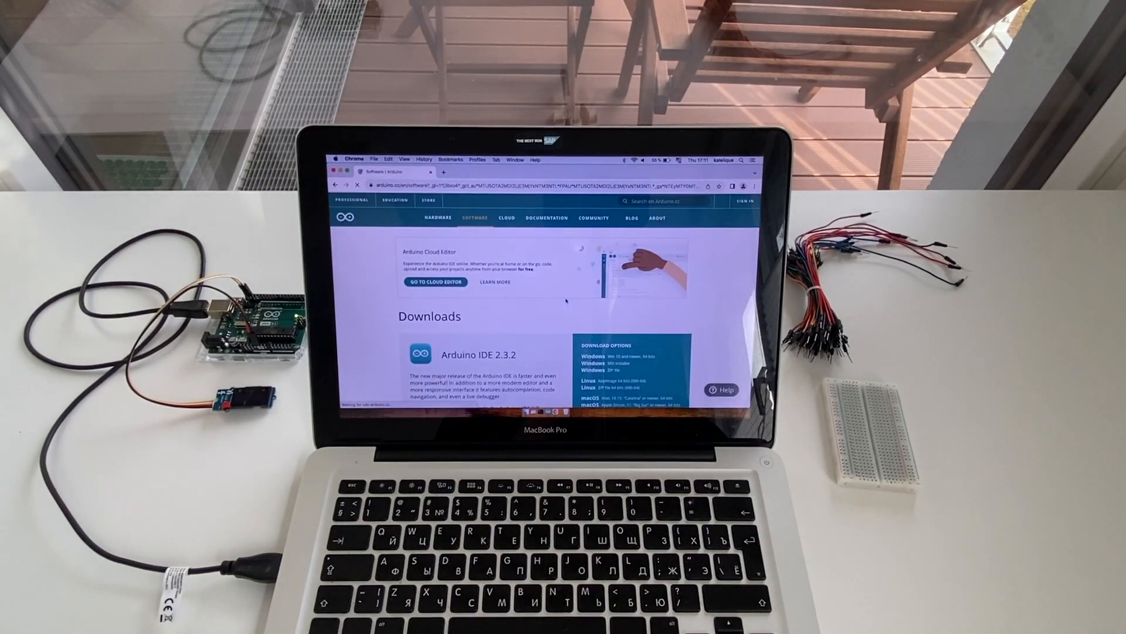
Scroll the downloads page and return to the Getting Started with Arduino UNO R3 tutorial
scroll(down, 3)
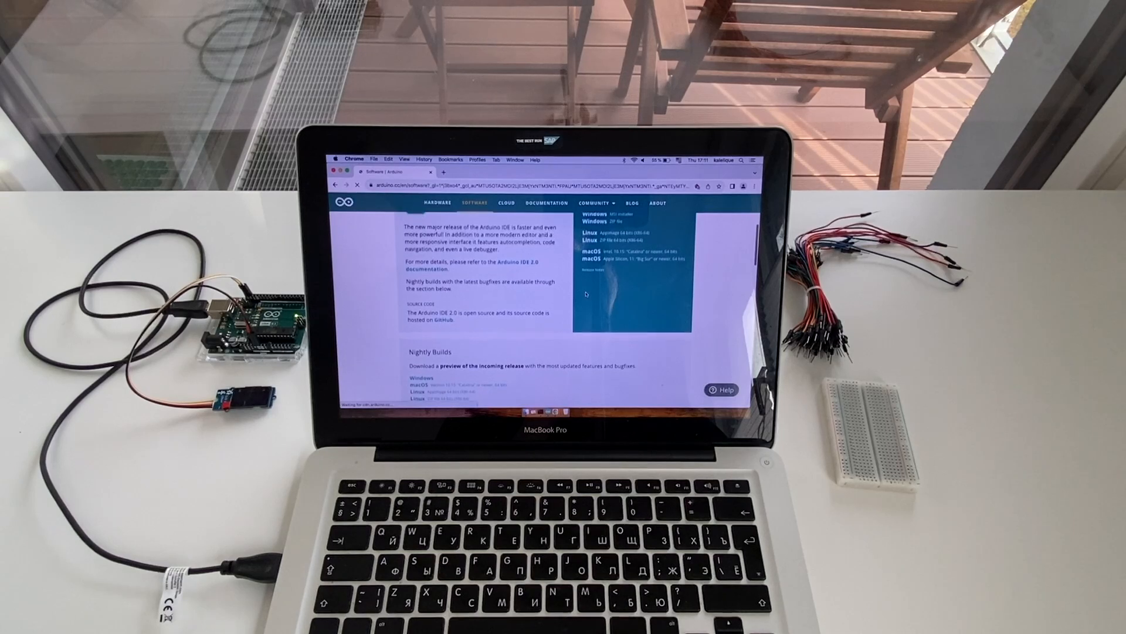
scroll(down, 3)
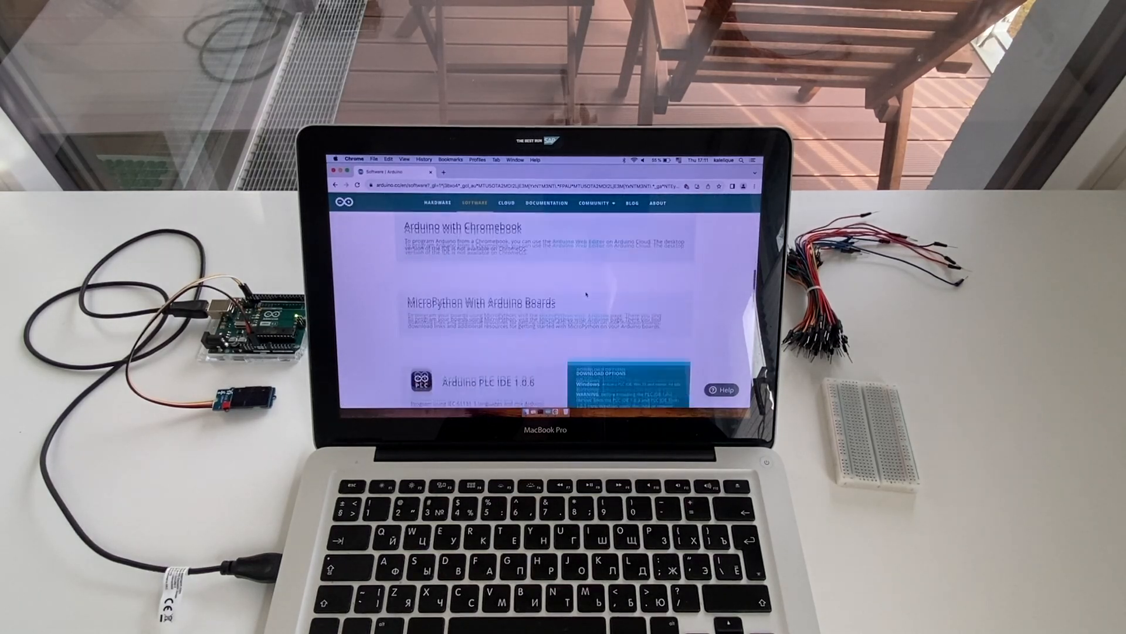
scroll(up, 3)
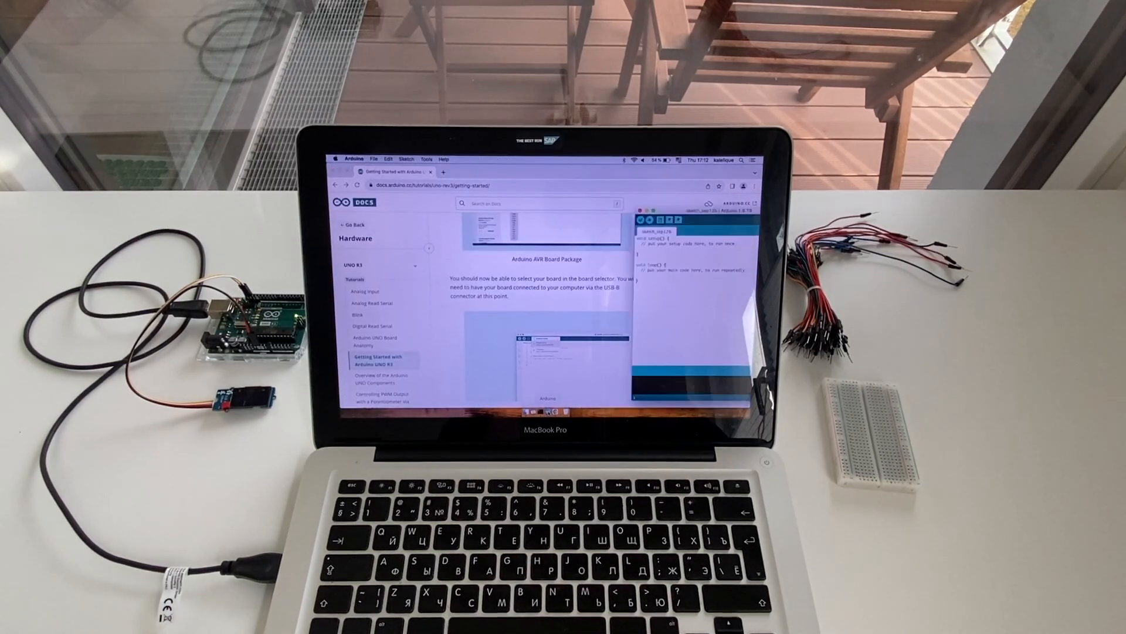
Show the Tools > Board list with Arduino Uno marked as current
click(426, 159)
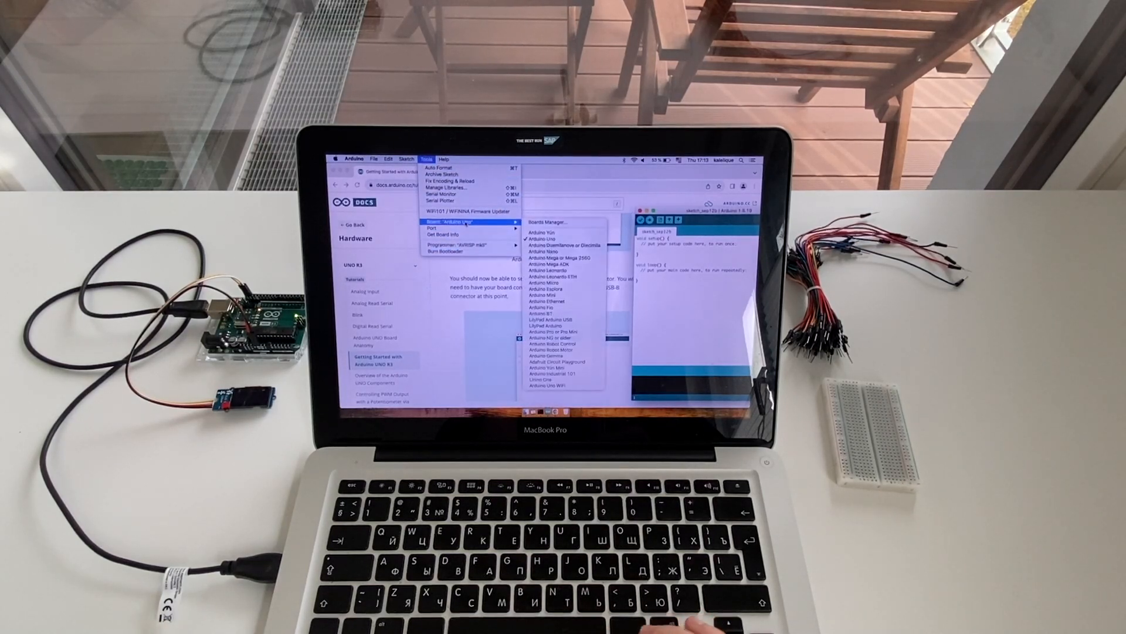
mouse_move(546, 221)
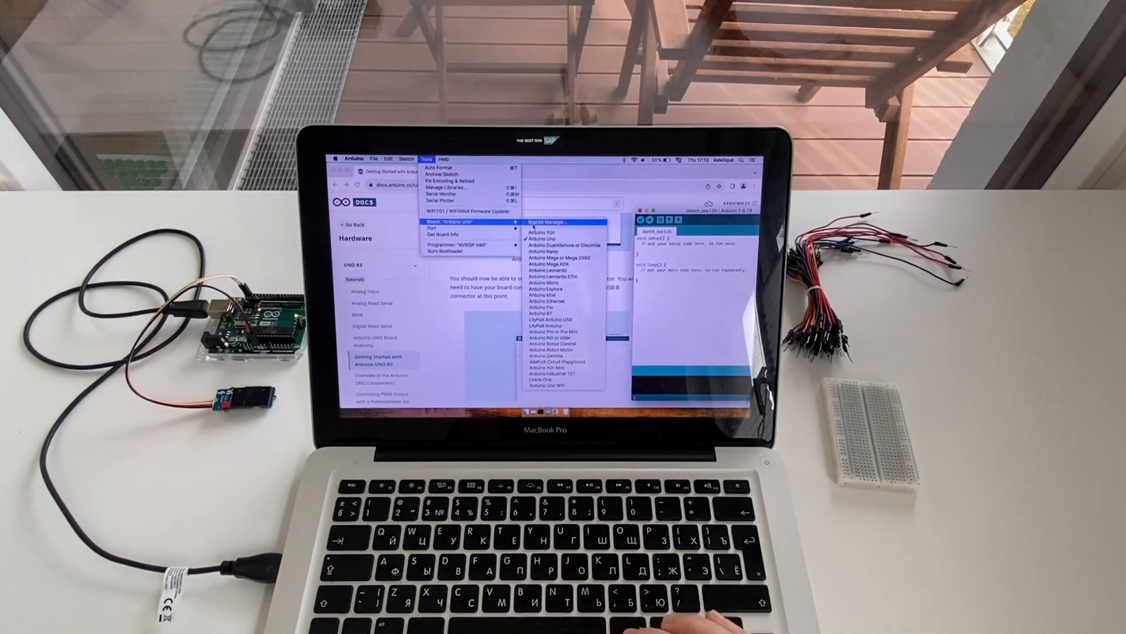
mouse_move(546, 240)
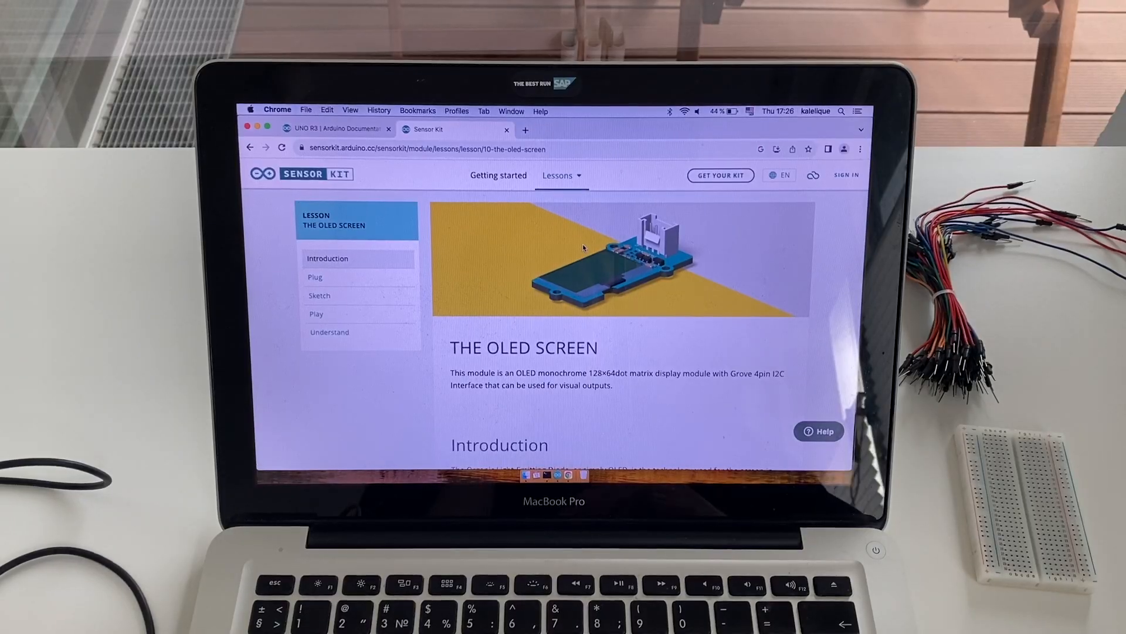
Scroll to the OLED screen lesson's Sketch section and select its code
scroll(down, 3)
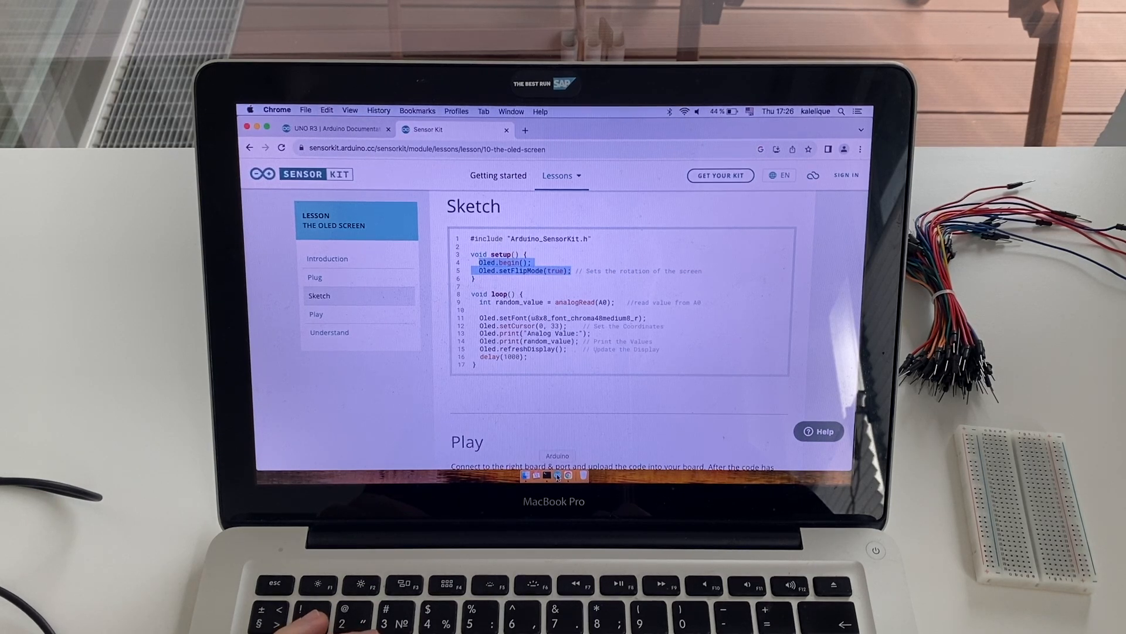
click(557, 476)
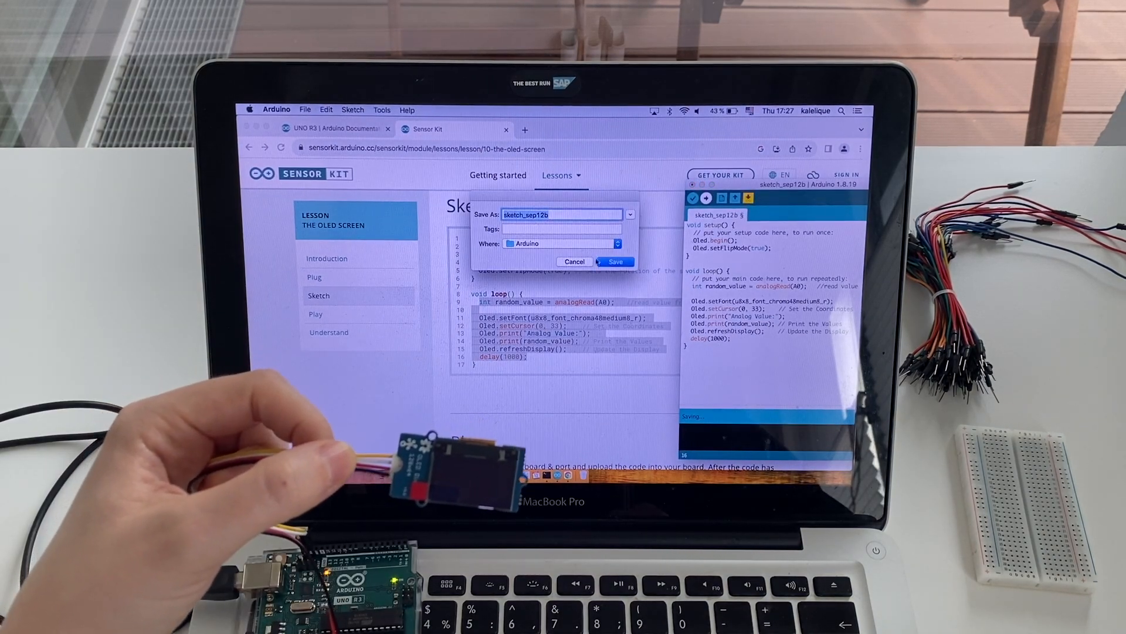
Save the pasted OLED sketch under its suggested name
click(614, 262)
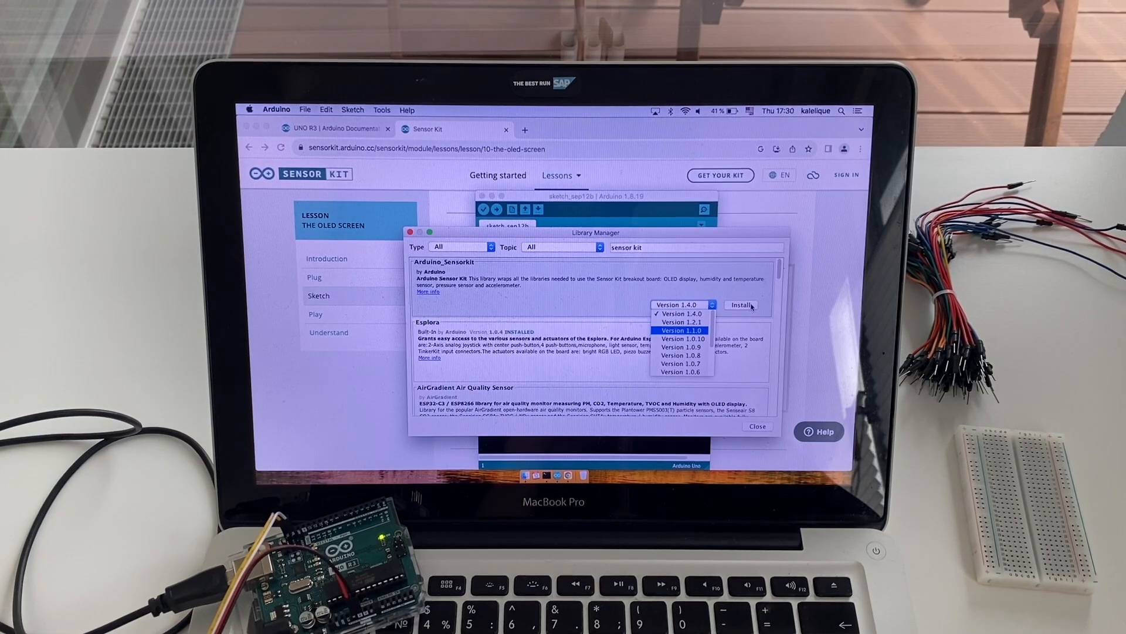
Install the Arduino_SensorKit library and close the Library Manager
click(742, 304)
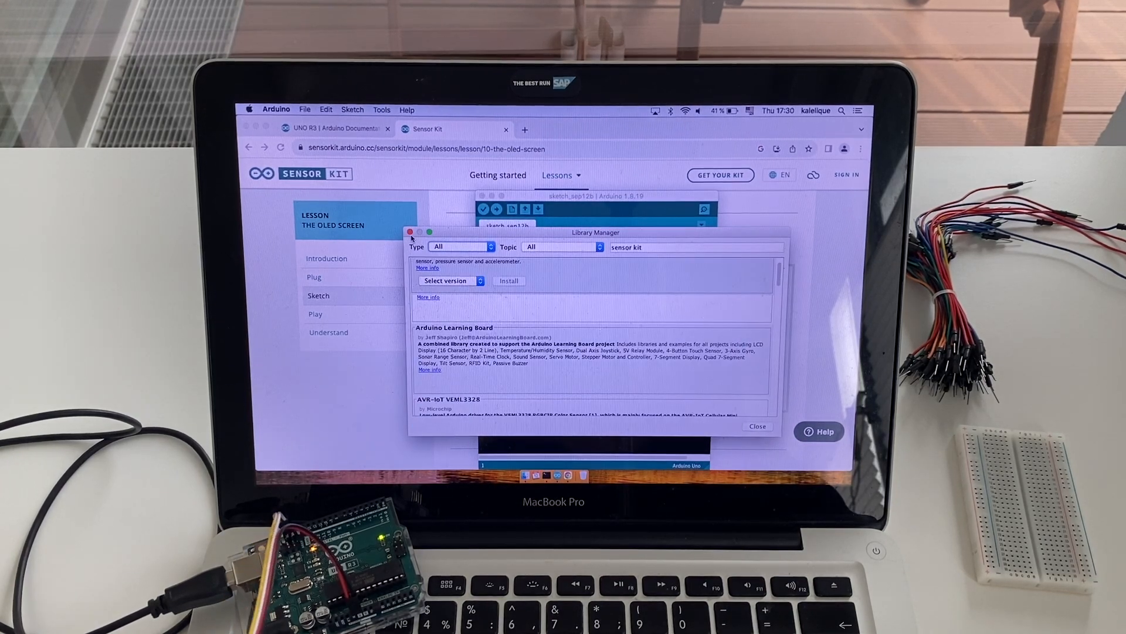
click(756, 425)
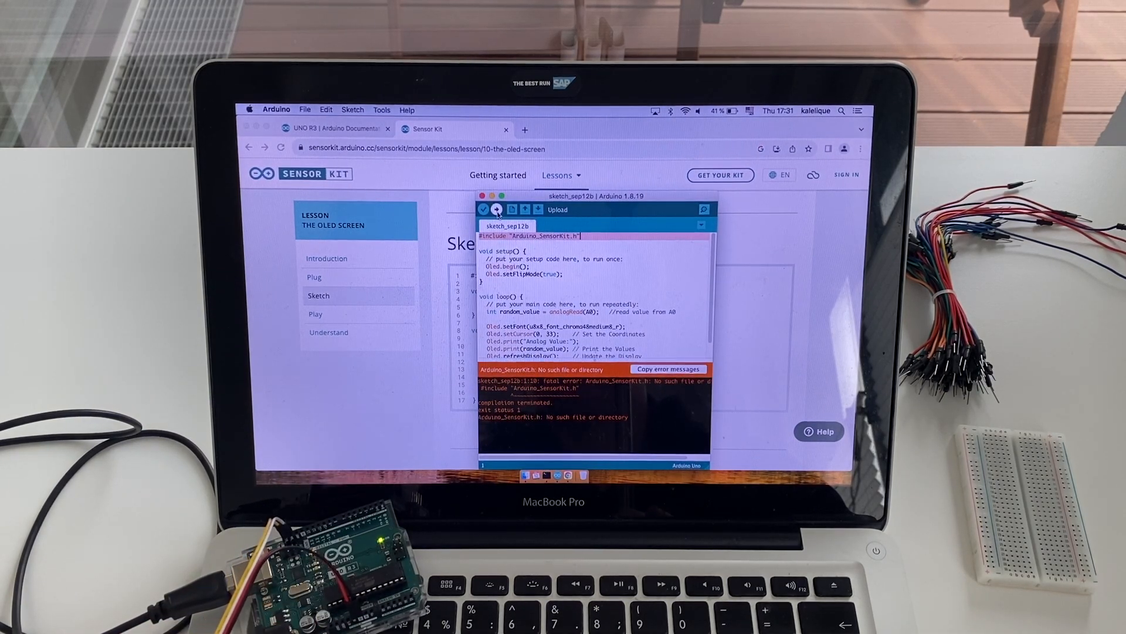
Upload the OLED sketch, accepting the suggested serial port in the not-selected dialog
click(497, 208)
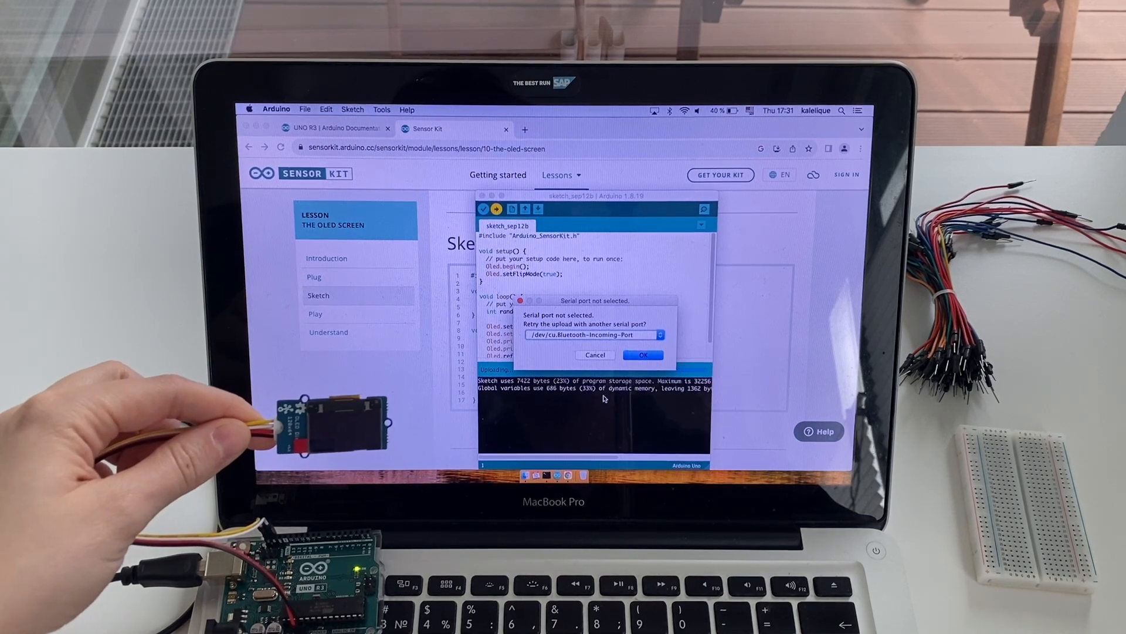
click(642, 354)
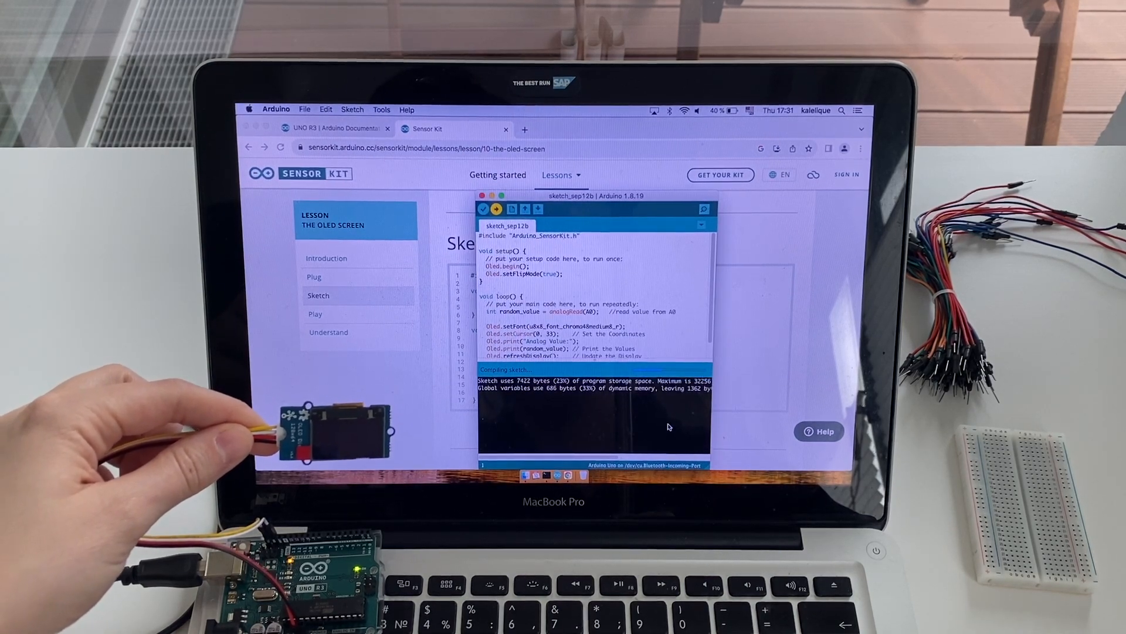
click(496, 208)
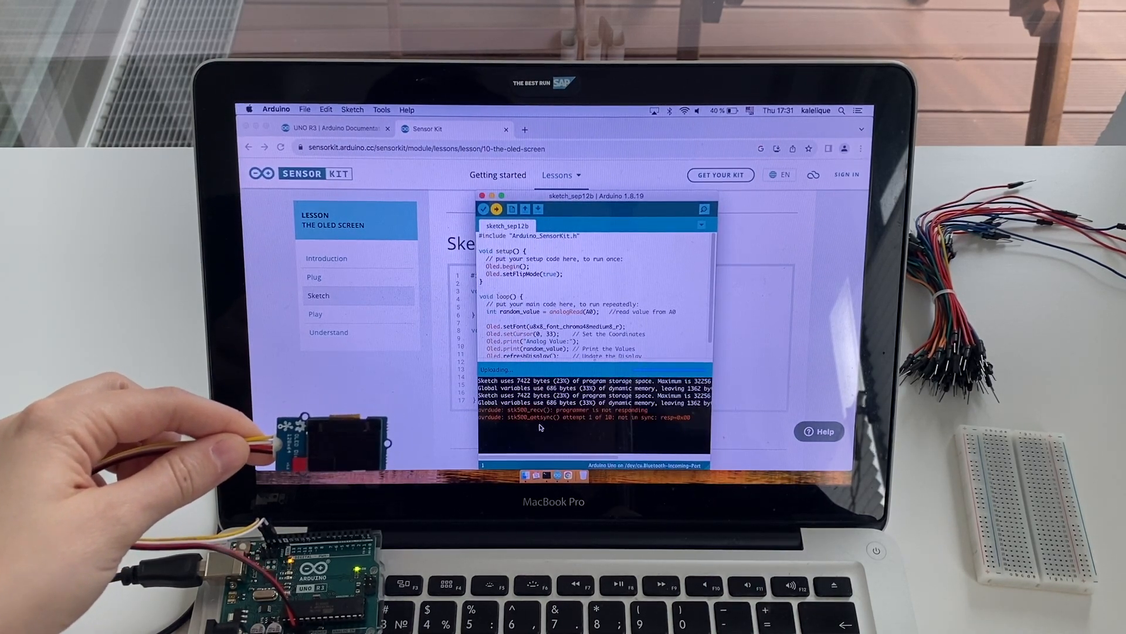